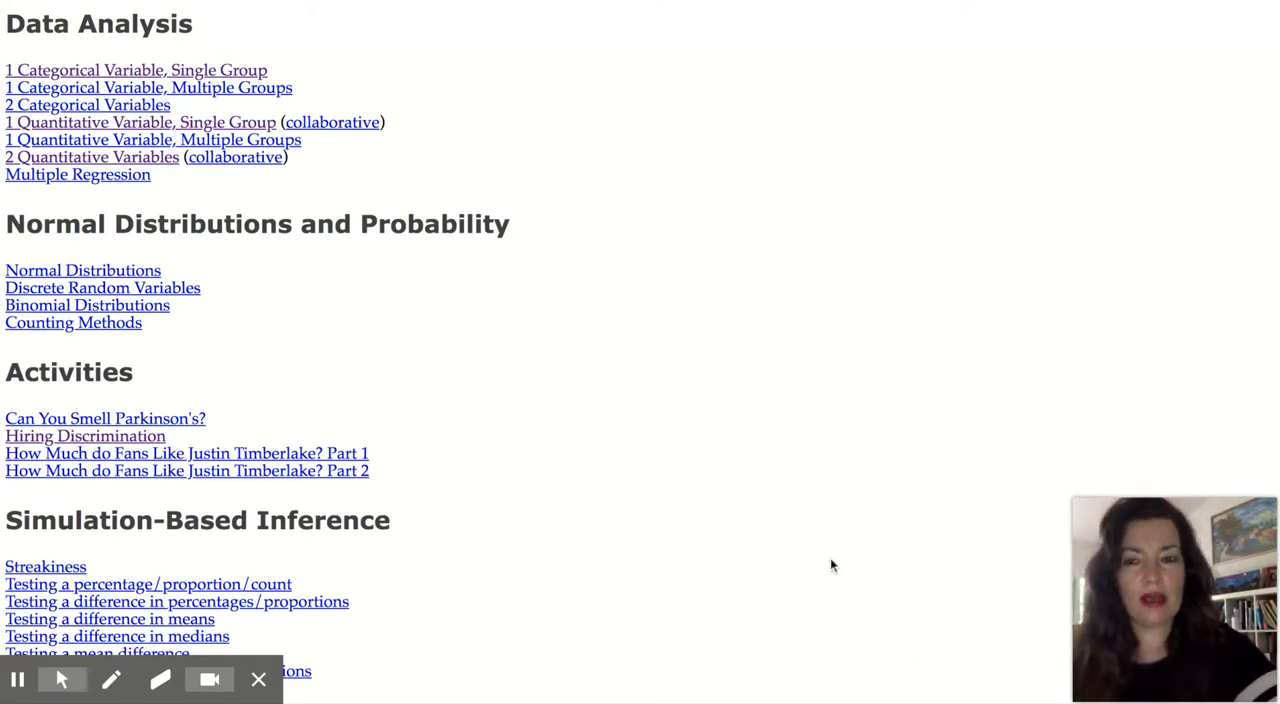
{"action": "mouse_move", "coordinate": [790, 542]}
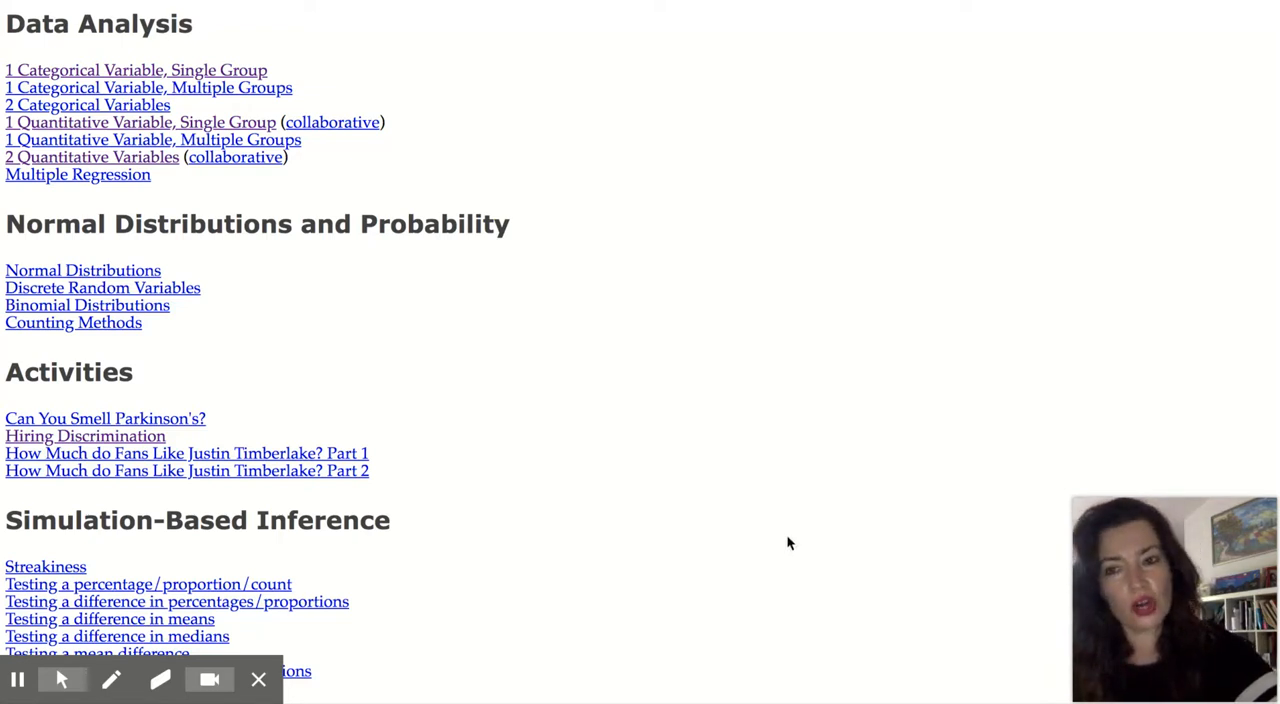
{"action": "mouse_move", "coordinate": [197, 6]}
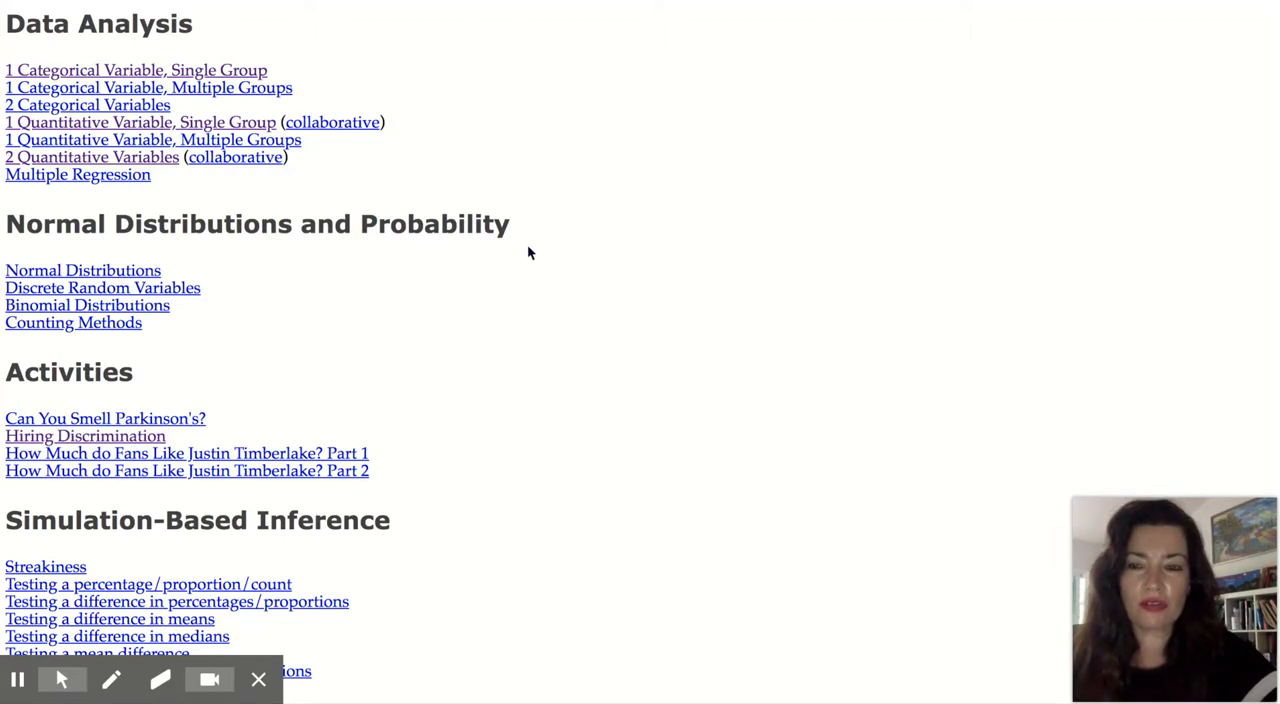
{"action": "mouse_move", "coordinate": [386, 138]}
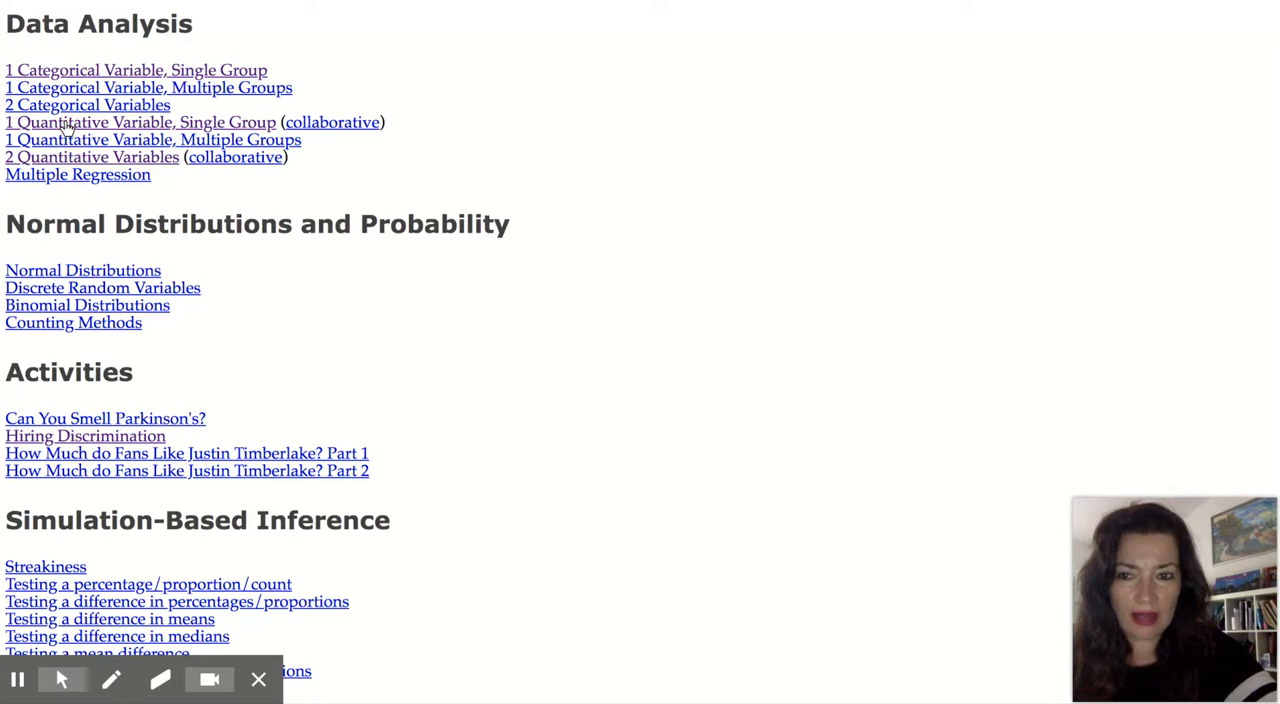
- Open the single-group quantitative page and enter variable 'Boys' with data values 0 33 54 23…75 75
{"action": "left_click", "coordinate": [140, 122]}
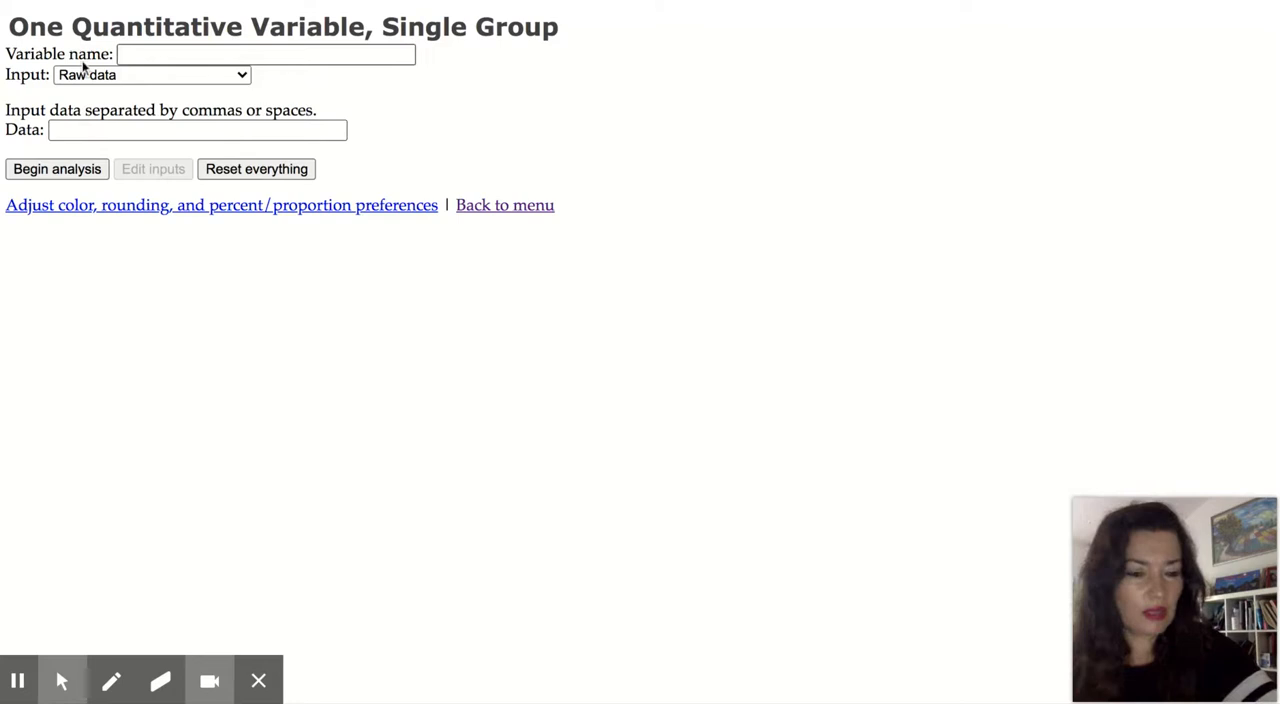
{"action": "left_click", "coordinate": [265, 54]}
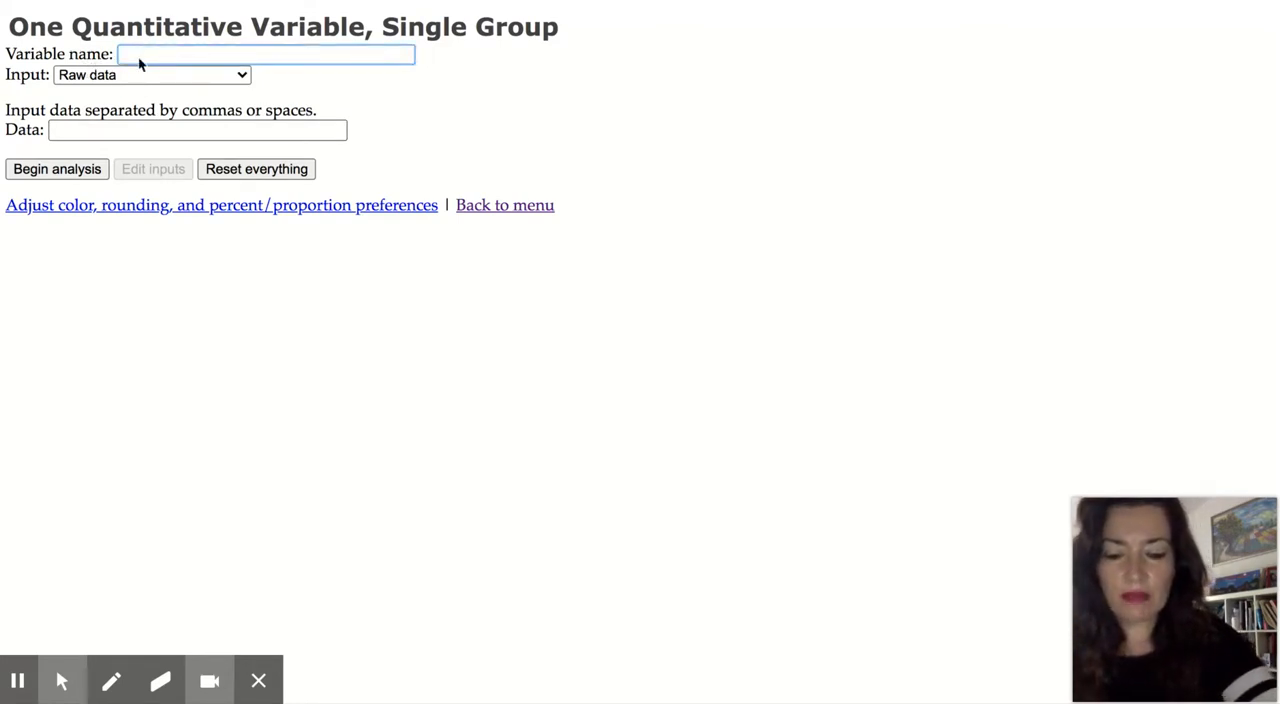
{"action": "type", "text": "Boys"}
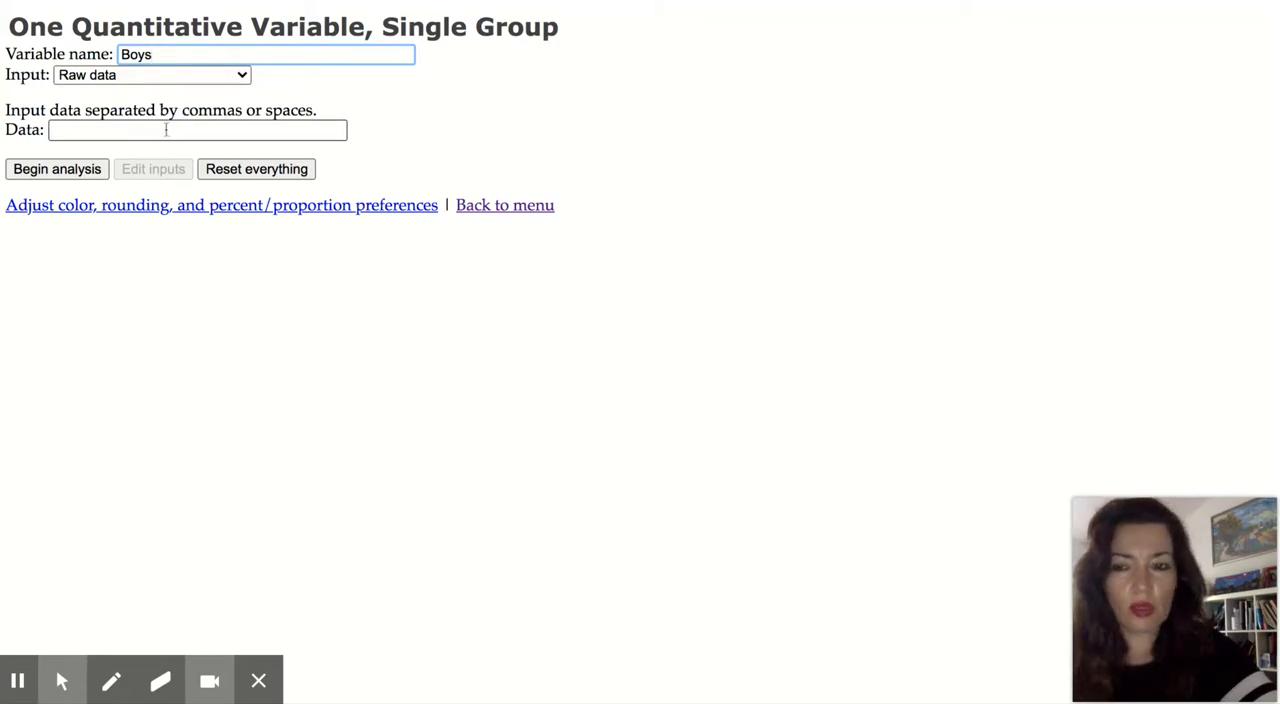
{"action": "left_click", "coordinate": [197, 130]}
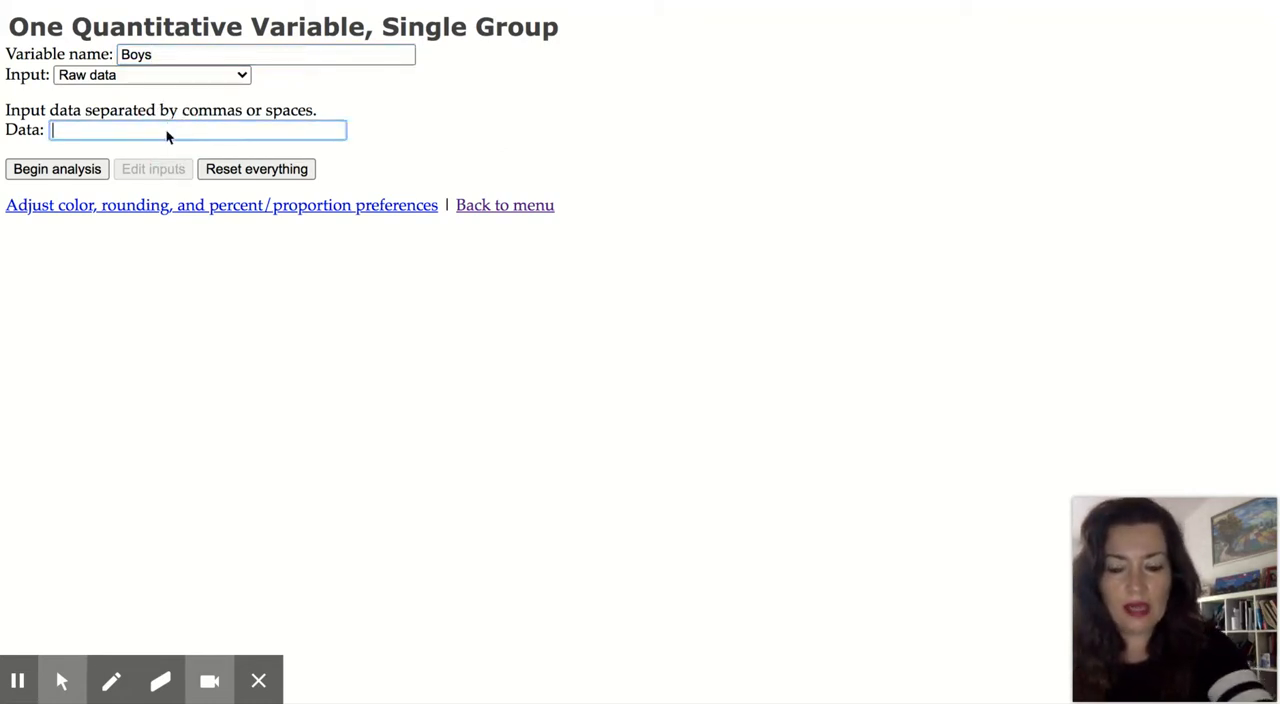
{"action": "type", "text": "0 33 54 23 54 45 55 66 30 45 33 63 22 54 75 75"}
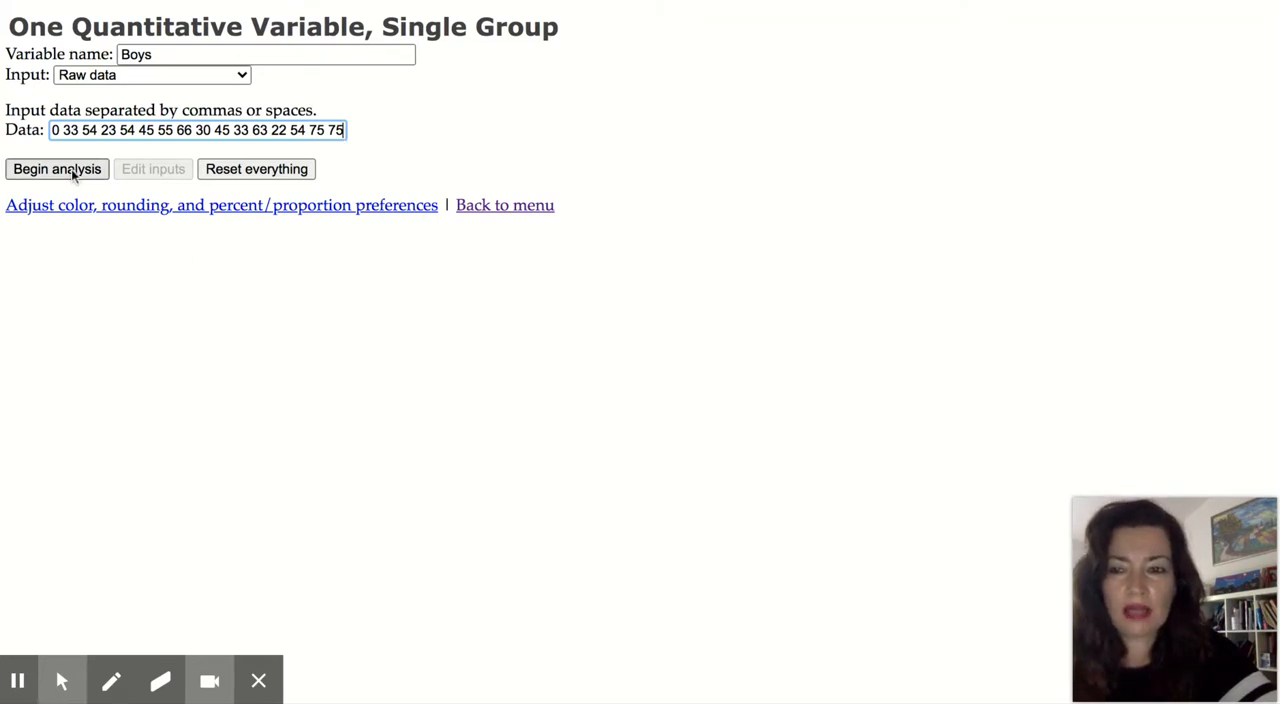
- Begin analysis and view the dotplot and statistics: n 23, mean 54, SD 20.54, median 55
{"action": "left_click", "coordinate": [56, 168]}
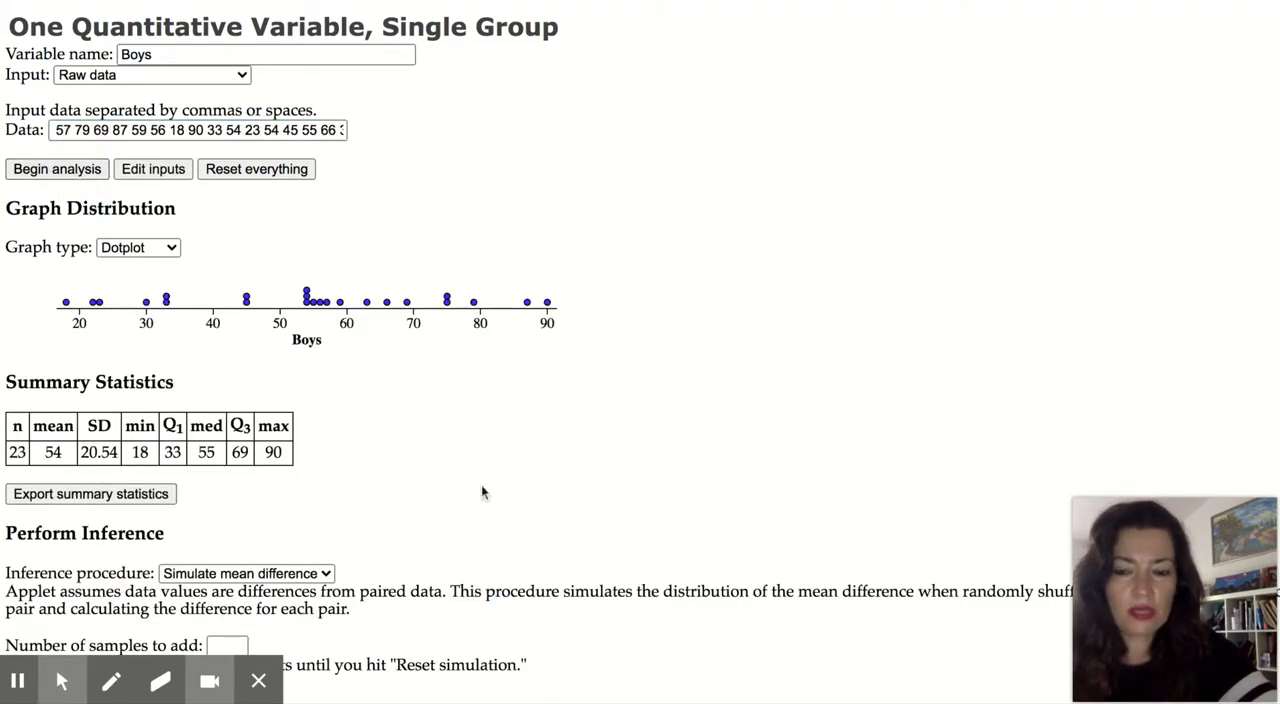
{"action": "scroll", "scroll_direction": "down", "scroll_amount": 3}
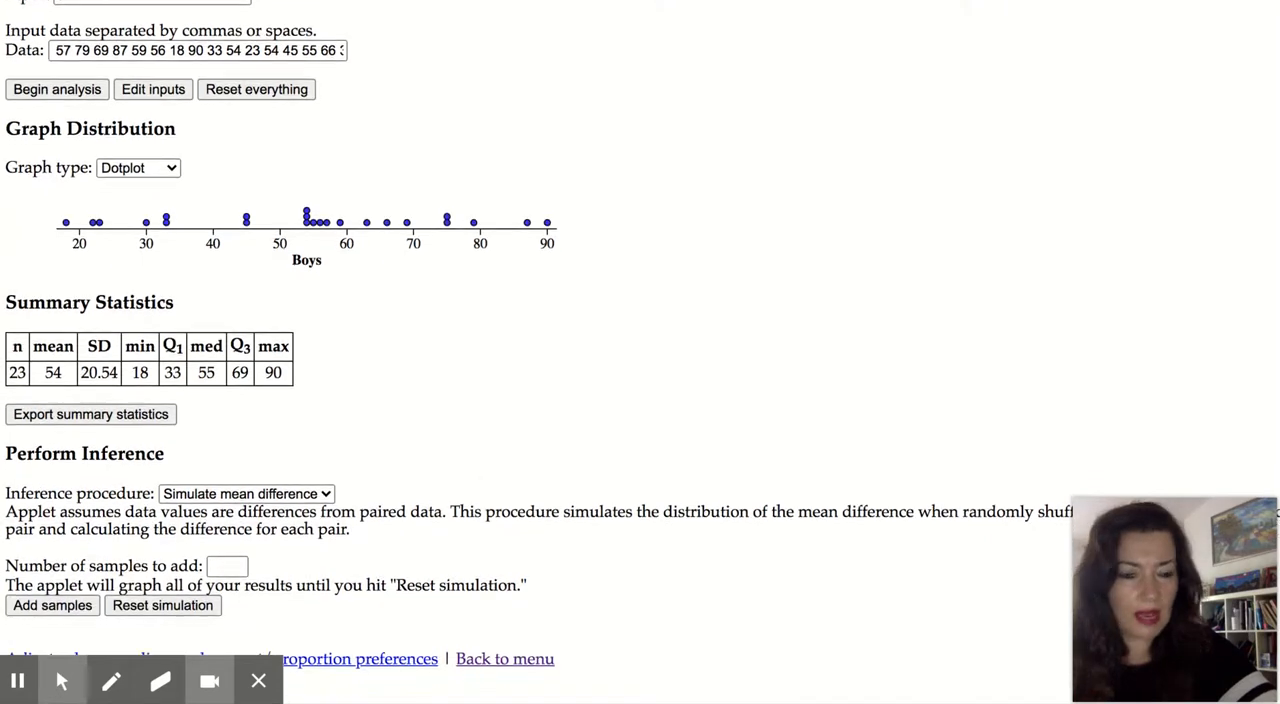
{"action": "mouse_move", "coordinate": [395, 350]}
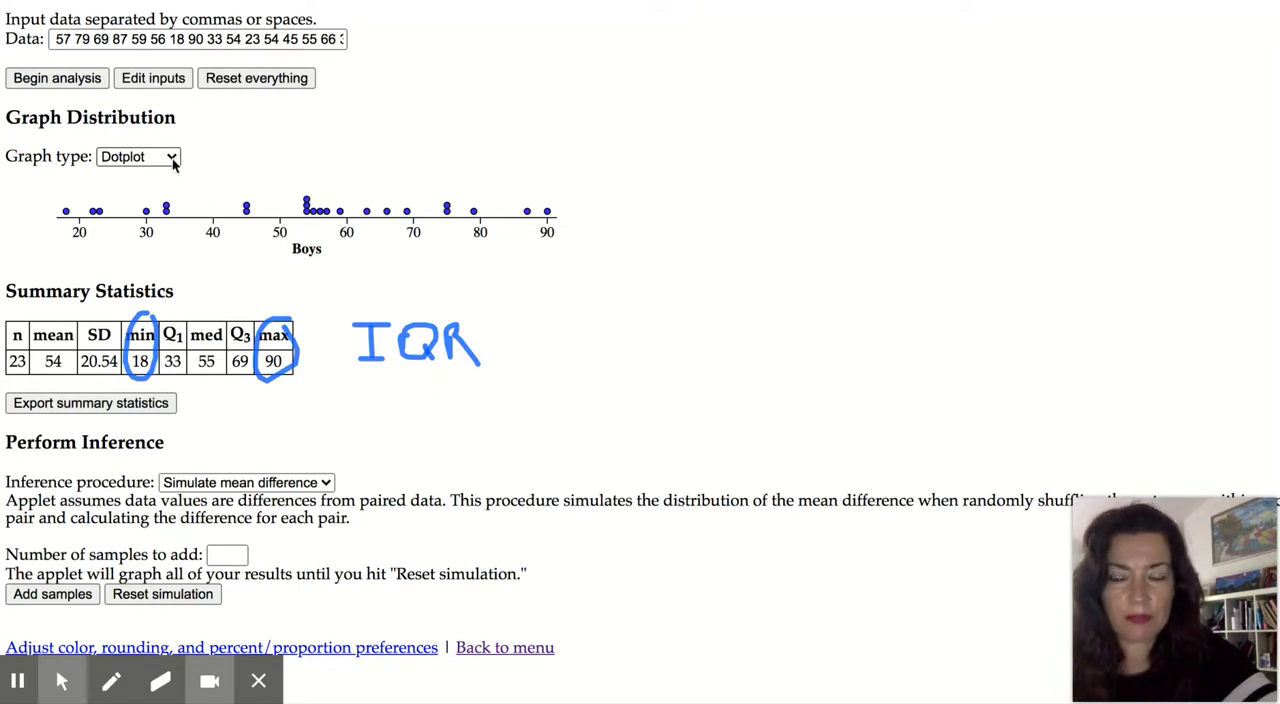
- Show the Boys data as a boxplot spanning 18 to 90, box 33 to 69
{"action": "left_click", "coordinate": [138, 156]}
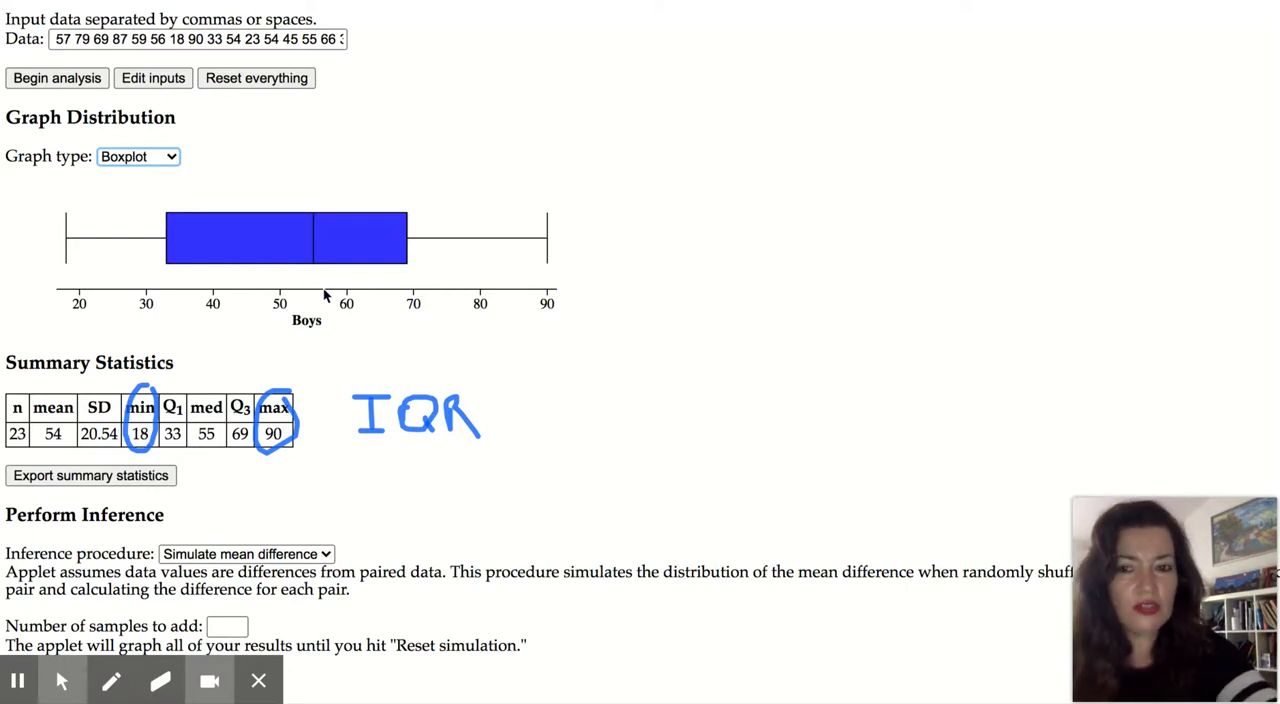
{"action": "mouse_move", "coordinate": [225, 263]}
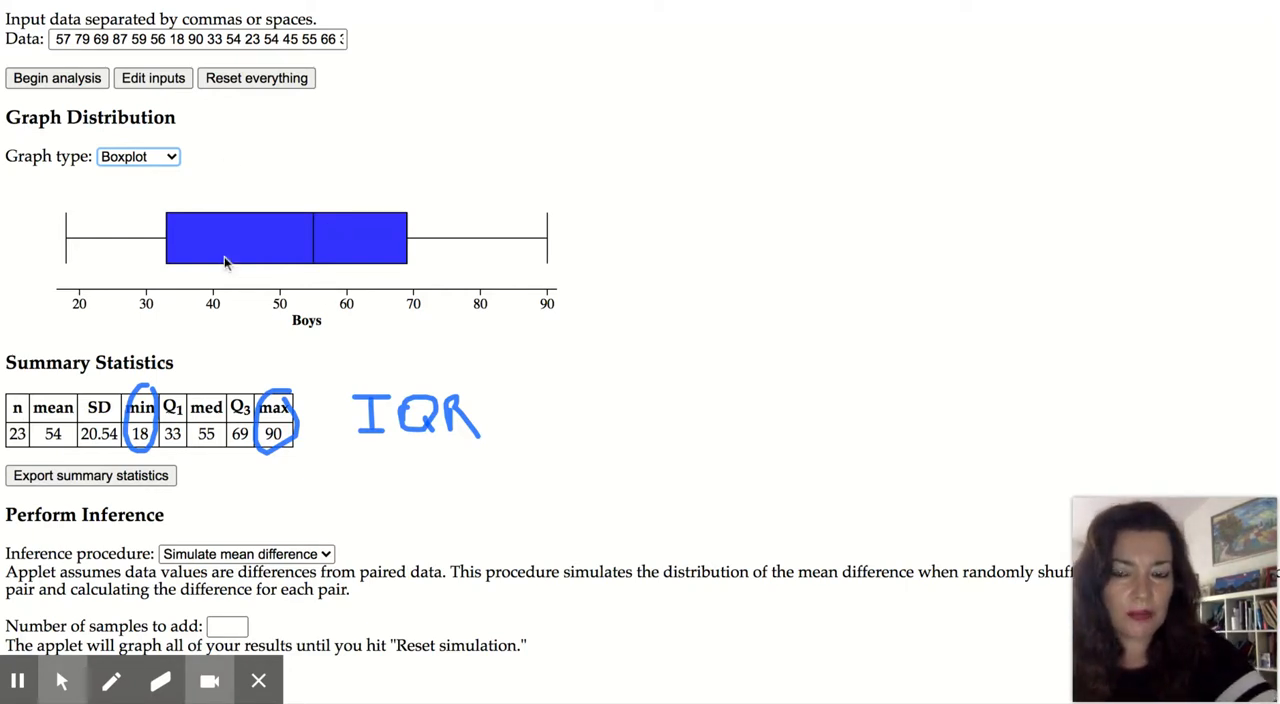
{"action": "mouse_move", "coordinate": [183, 252]}
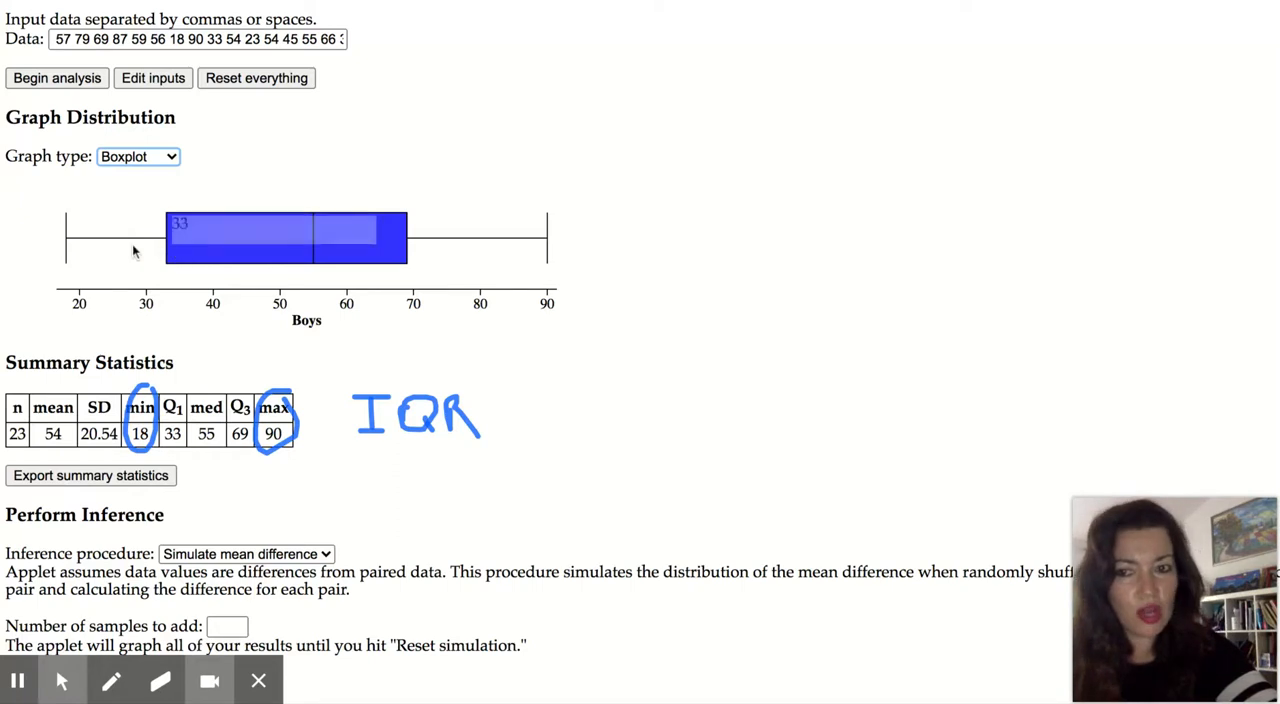
{"action": "mouse_move", "coordinate": [570, 293]}
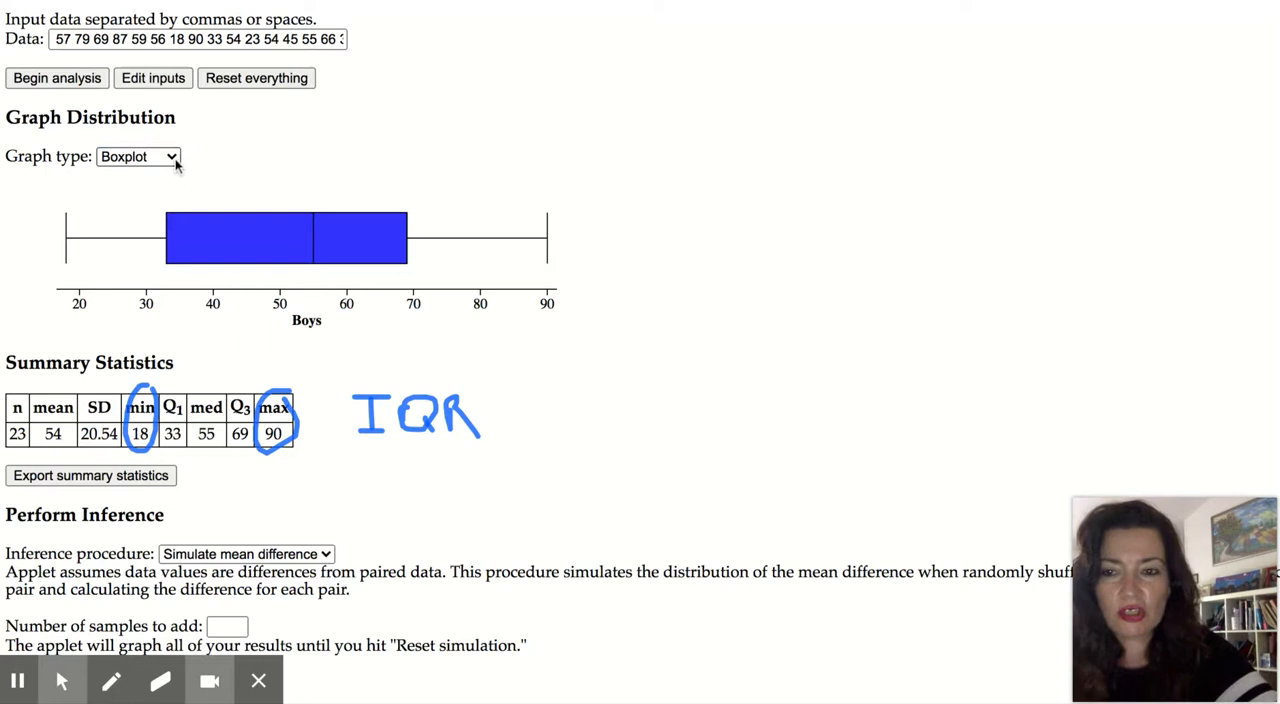
- Switch the graph to a histogram, then to a stemplot with stems 1–9 and key 9|0 = 90
{"action": "left_click", "coordinate": [138, 156]}
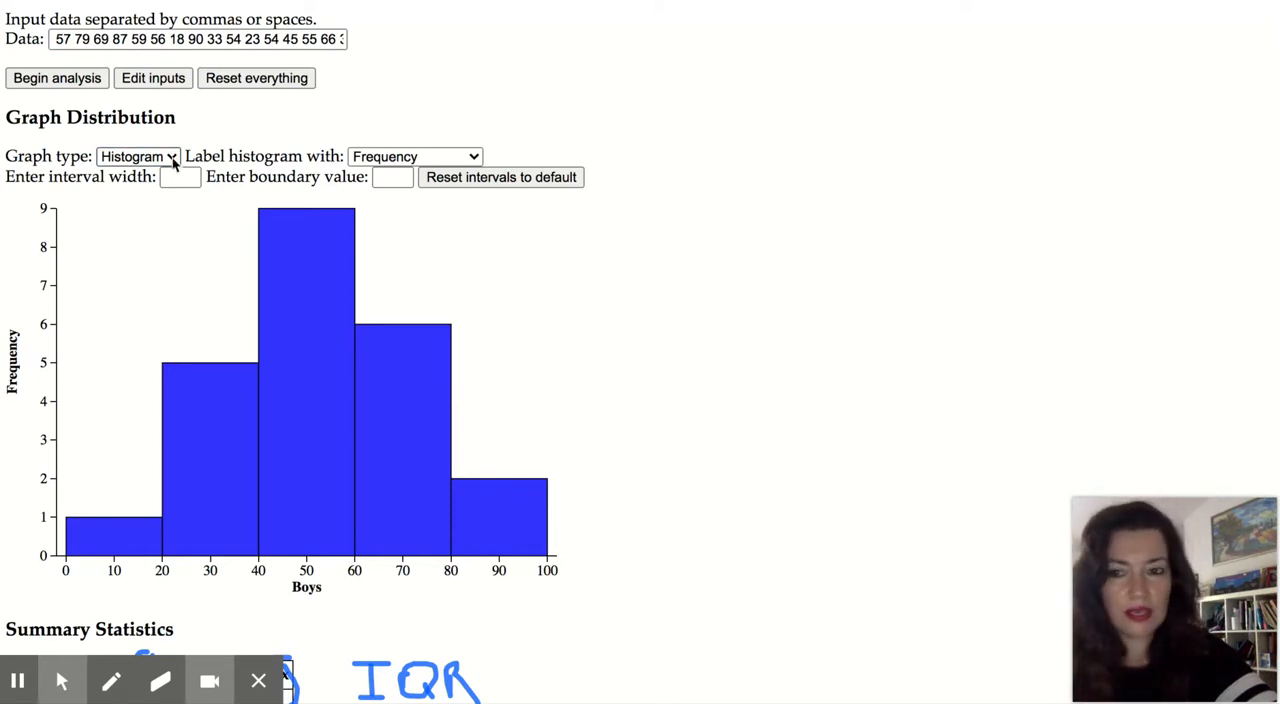
{"action": "left_click", "coordinate": [138, 156]}
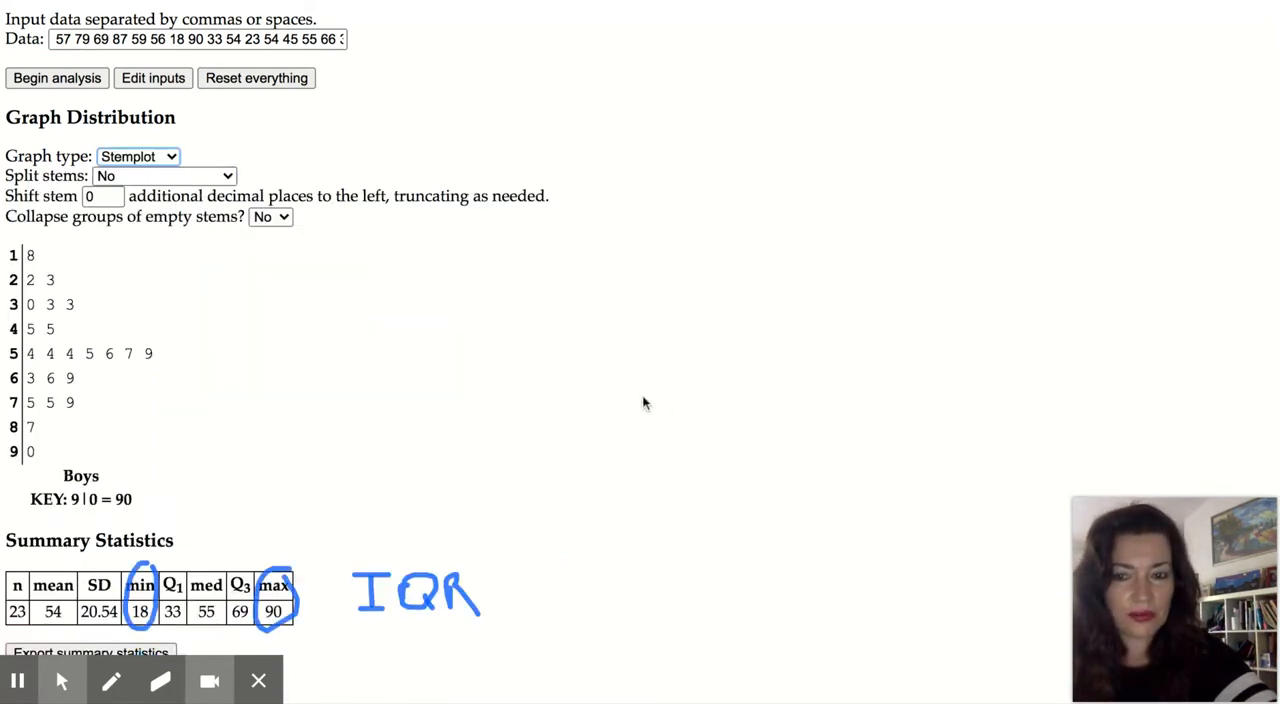
{"action": "mouse_move", "coordinate": [279, 351]}
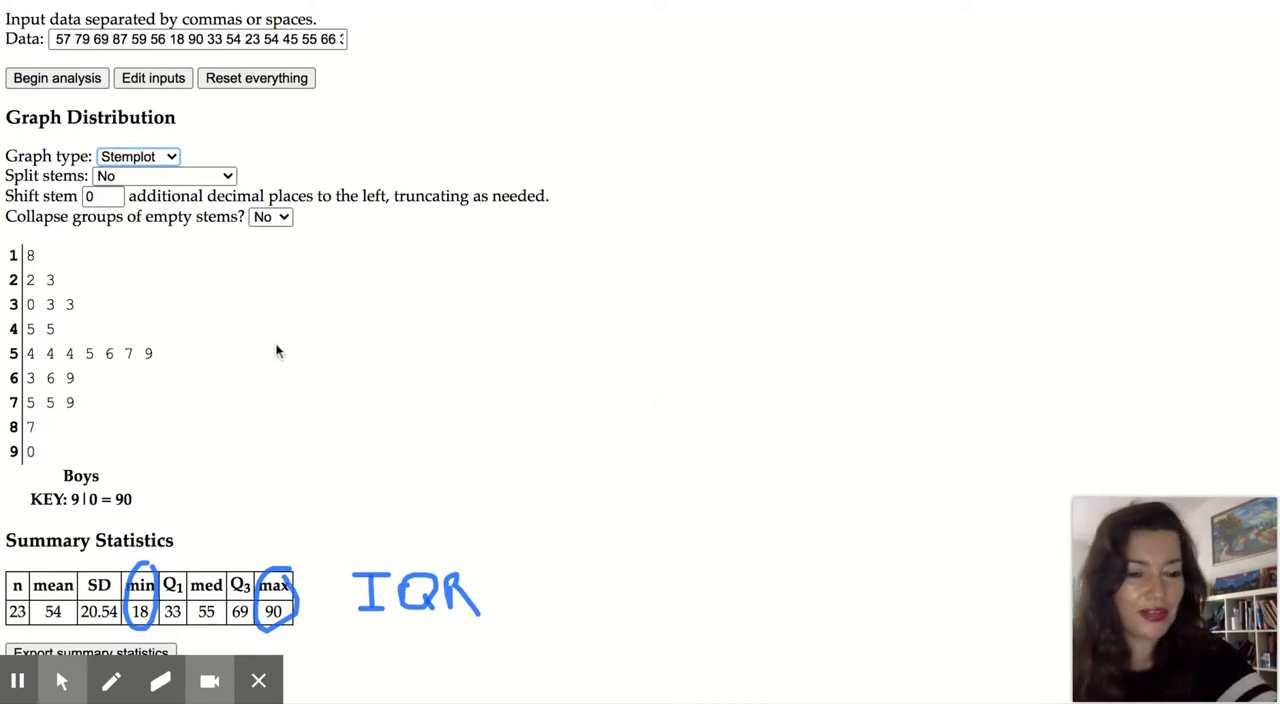
{"action": "mouse_move", "coordinate": [80, 439]}
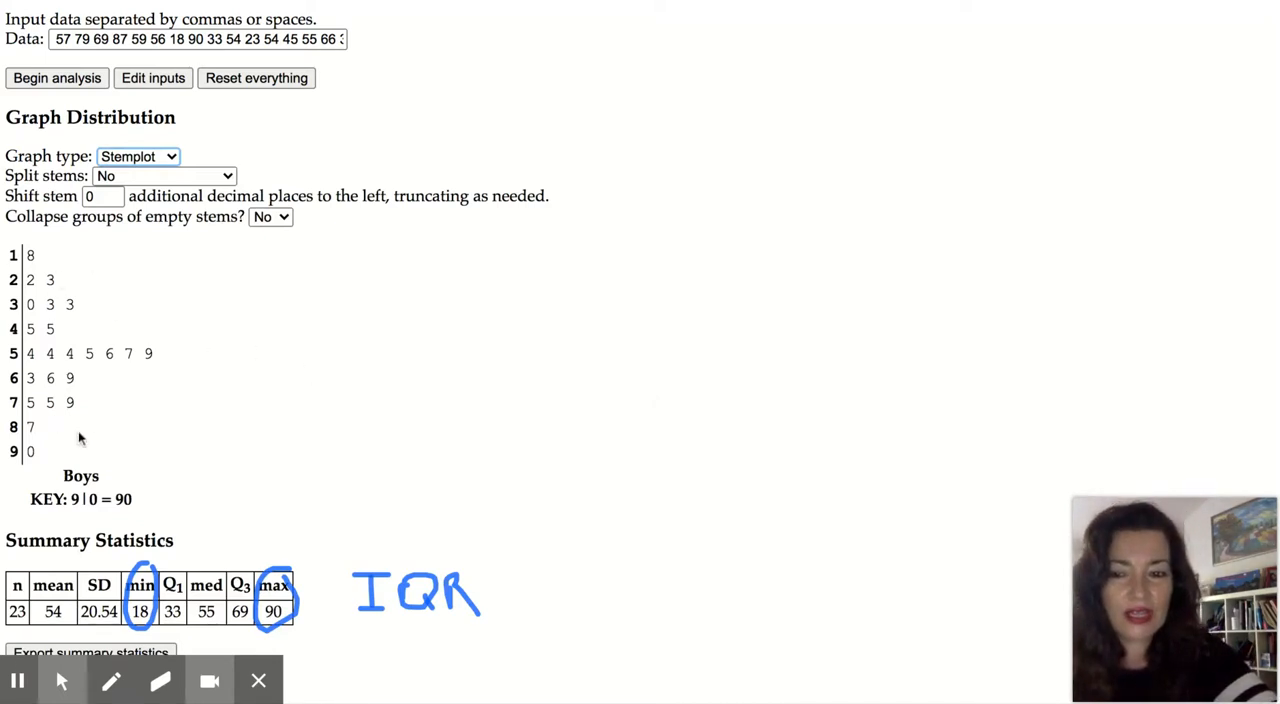
{"action": "mouse_move", "coordinate": [68, 478]}
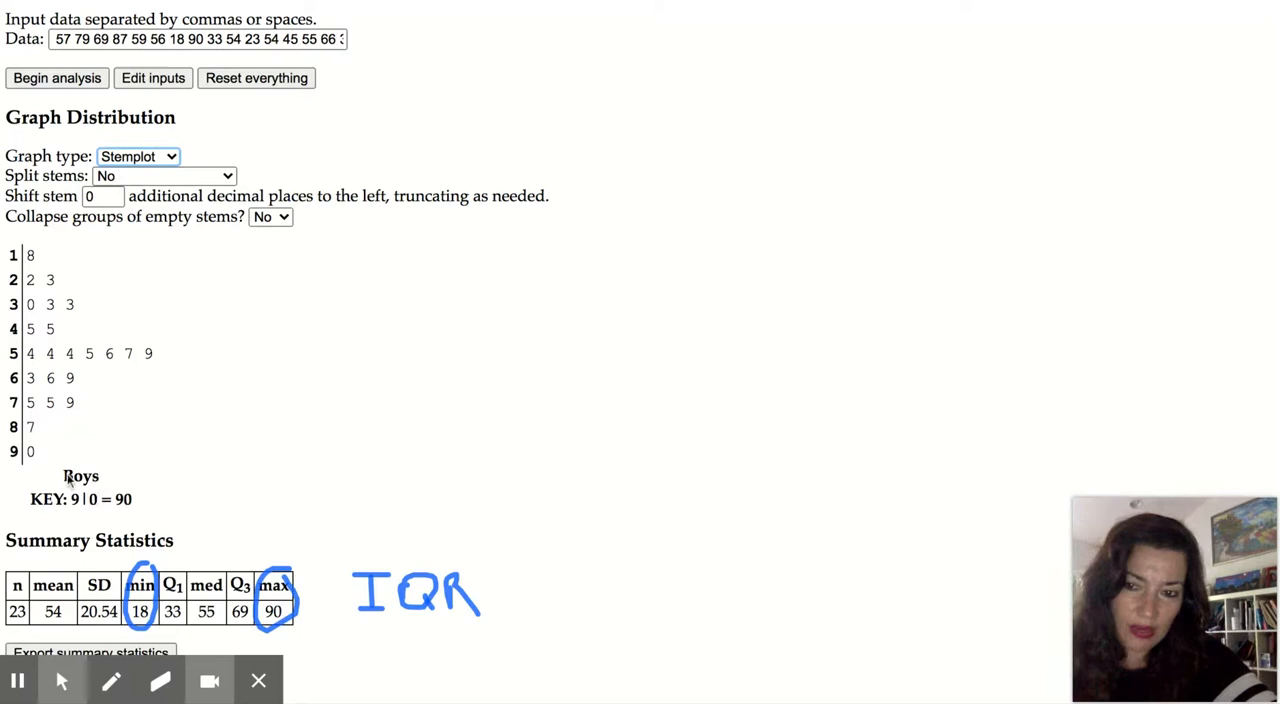